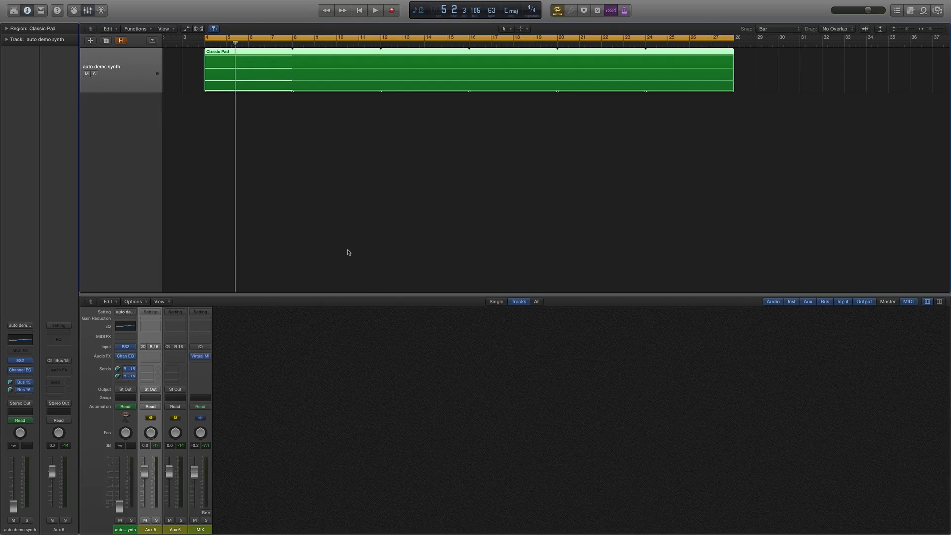
{"action": "mouse_move", "coordinate": [352, 251]}
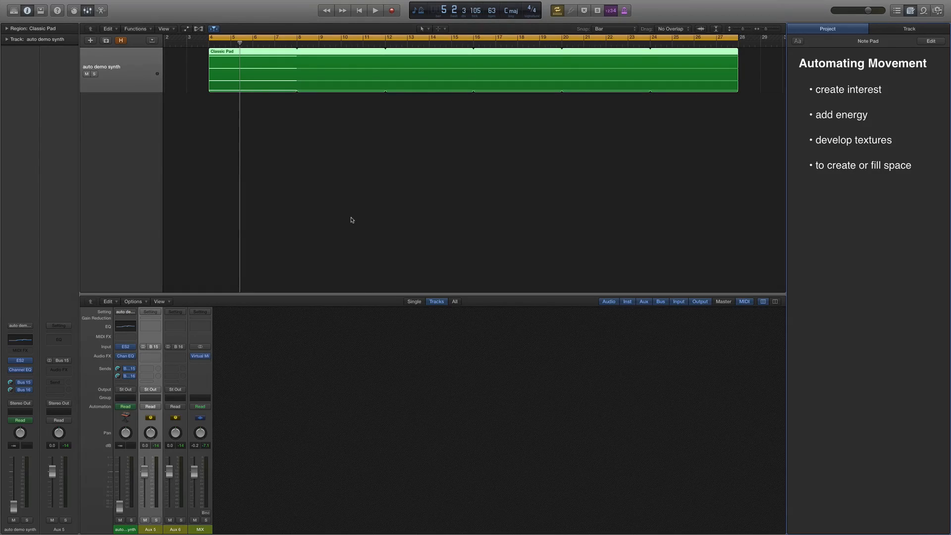
{"action": "mouse_move", "coordinate": [672, 130]}
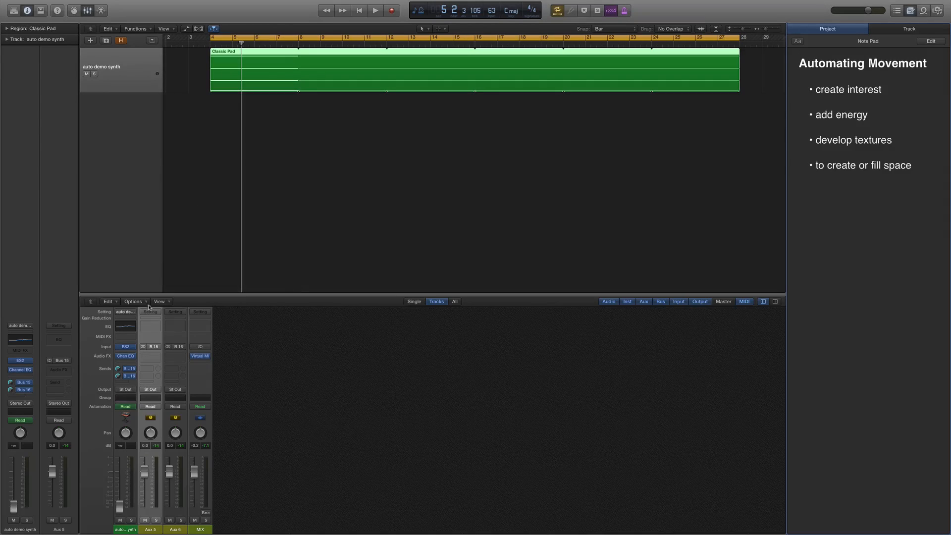
{"action": "mouse_move", "coordinate": [172, 303]}
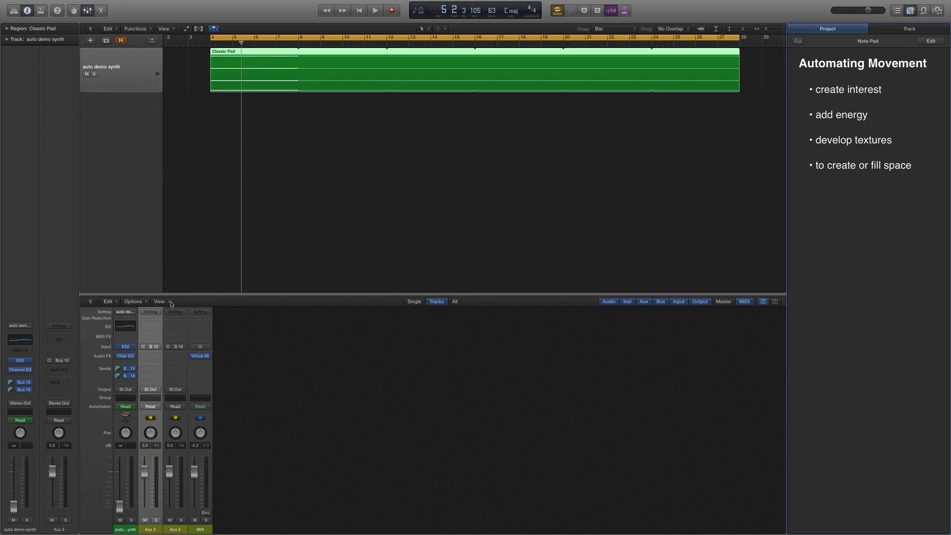
Play back the pad project to hear the pads
{"action": "left_click", "coordinate": [375, 11]}
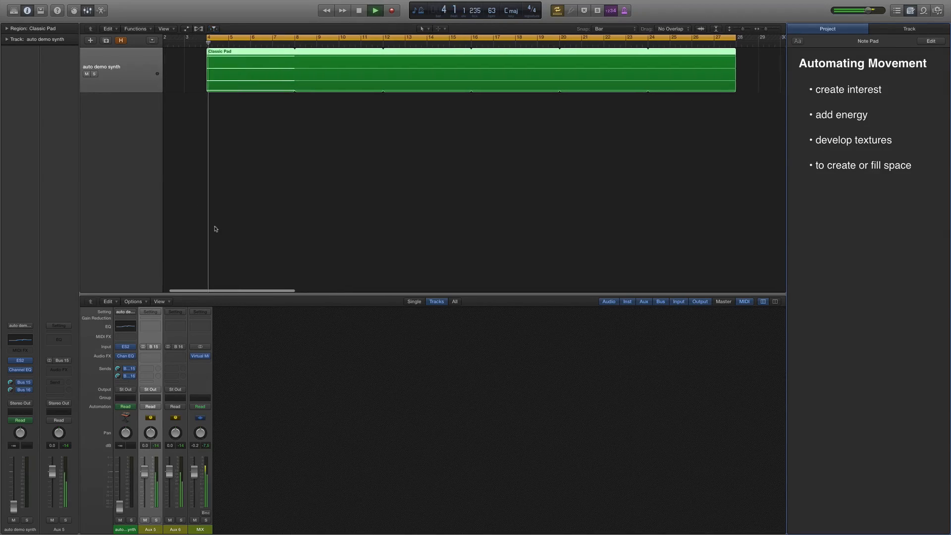
{"action": "left_click", "coordinate": [375, 10]}
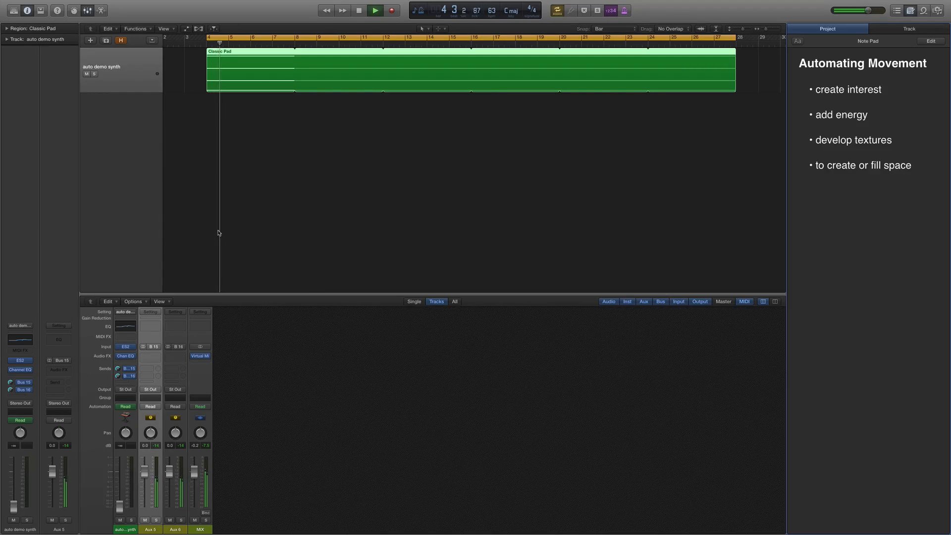
{"action": "left_click", "coordinate": [359, 11]}
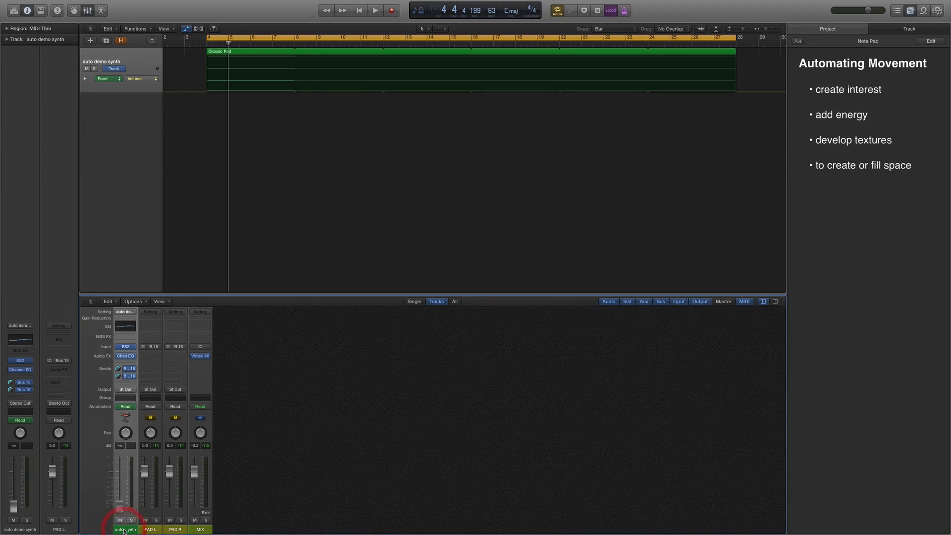
Rename the synth channel PAD C and lower PAD L to -0.8 dB during playback
{"action": "left_click", "coordinate": [125, 529]}
{"action": "type", "text": "PAD C"}
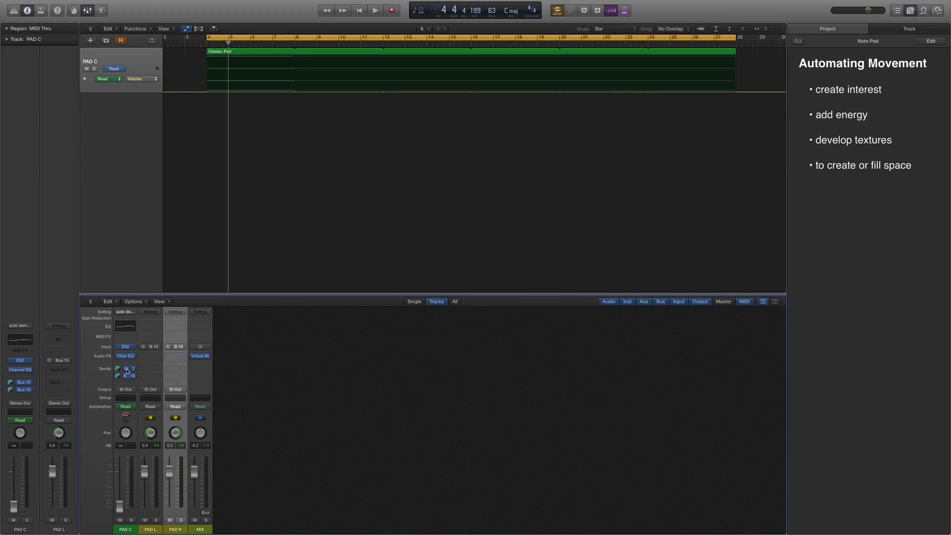
{"action": "left_click", "coordinate": [375, 11]}
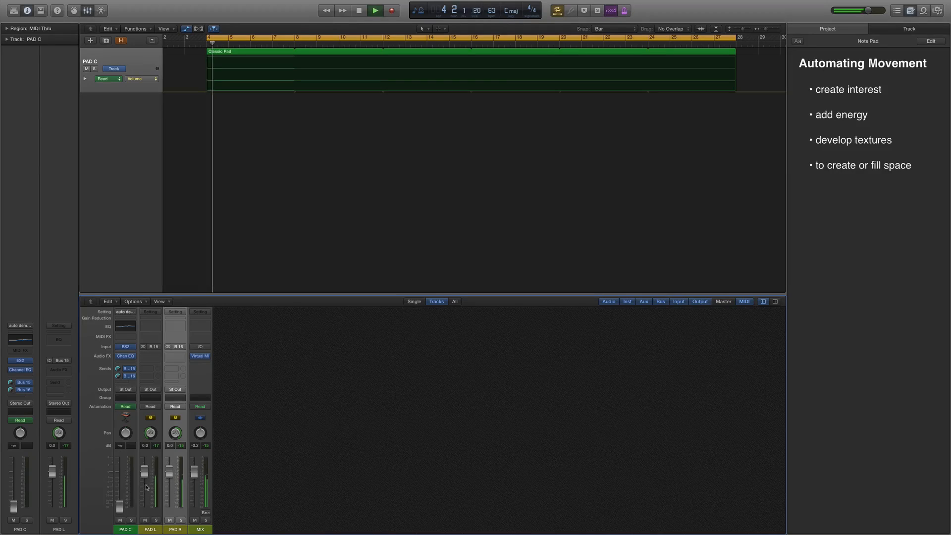
{"action": "left_click", "coordinate": [375, 10]}
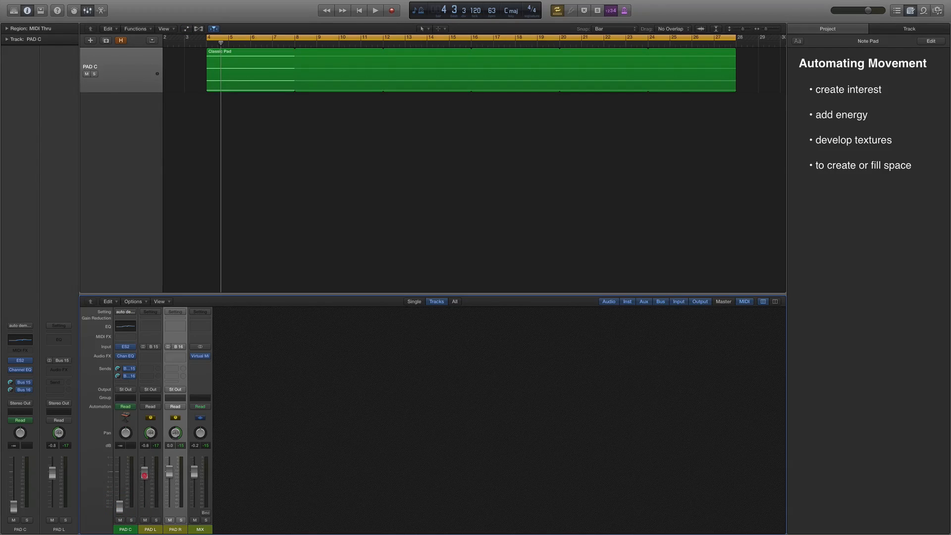
{"action": "mouse_move", "coordinate": [154, 473]}
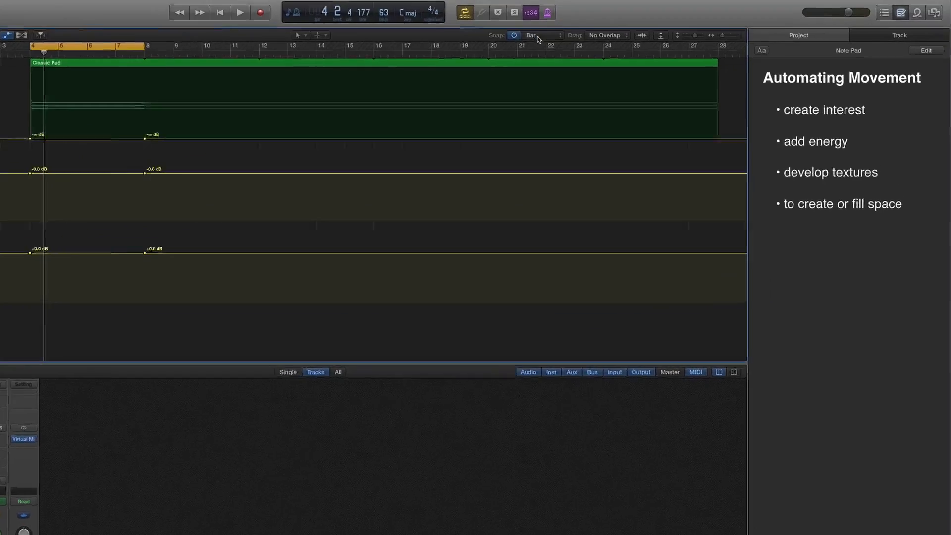
Create PAD L and PAD R tracks showing pan automation beside PAD C
{"action": "left_click", "coordinate": [535, 35]}
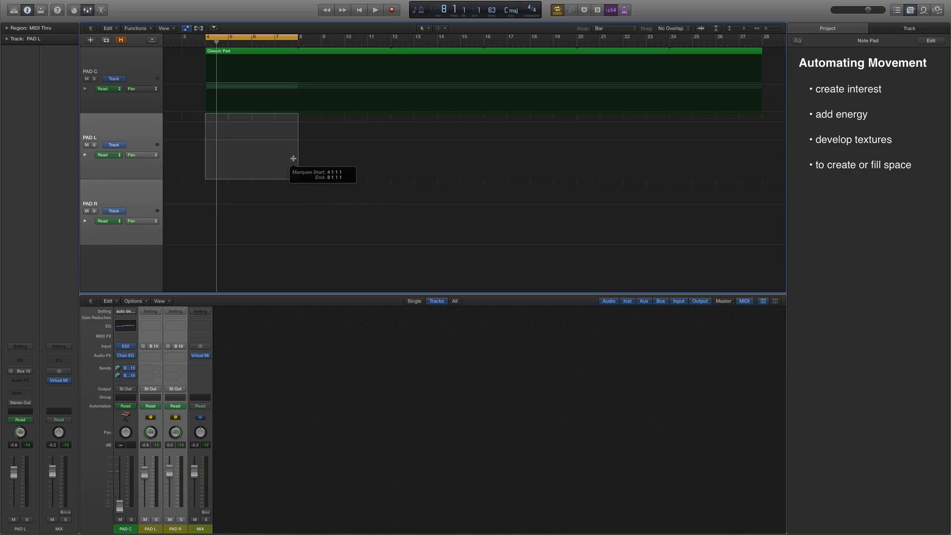
With Snap set to Beat, add pan nodes on PAD L (-64) and PAD R (+63) at bars 4, 5 and 8
{"action": "left_click_drag", "start_coordinate": [294, 158], "coordinate": [285, 201]}
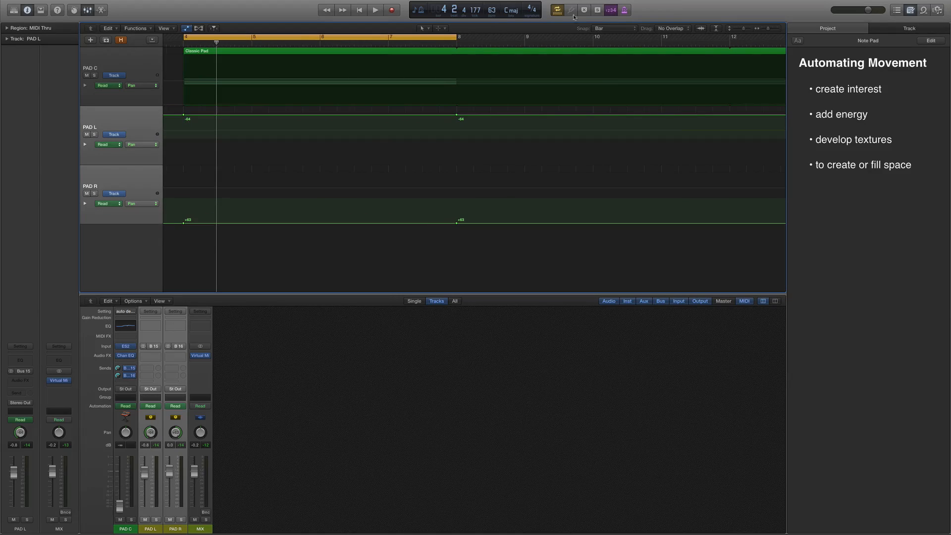
{"action": "left_click", "coordinate": [614, 28]}
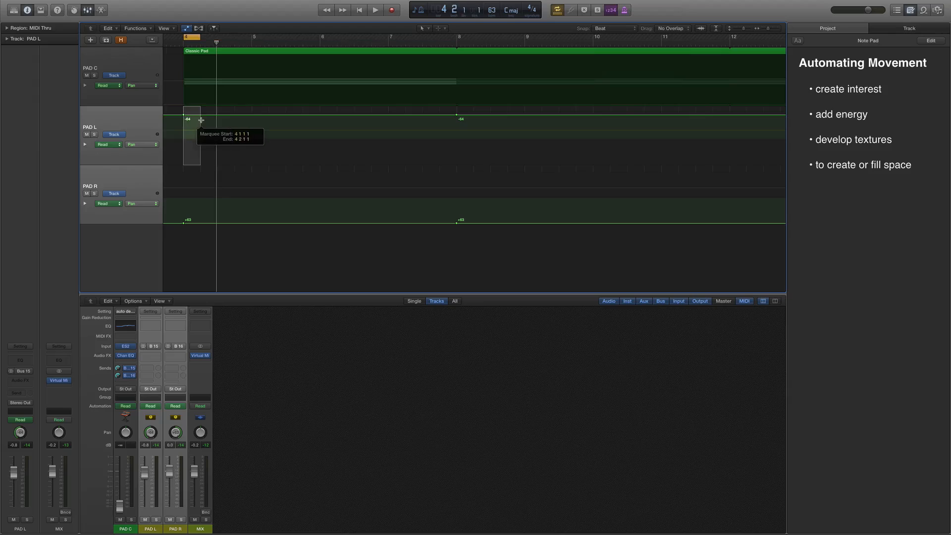
{"action": "left_click", "coordinate": [311, 163]}
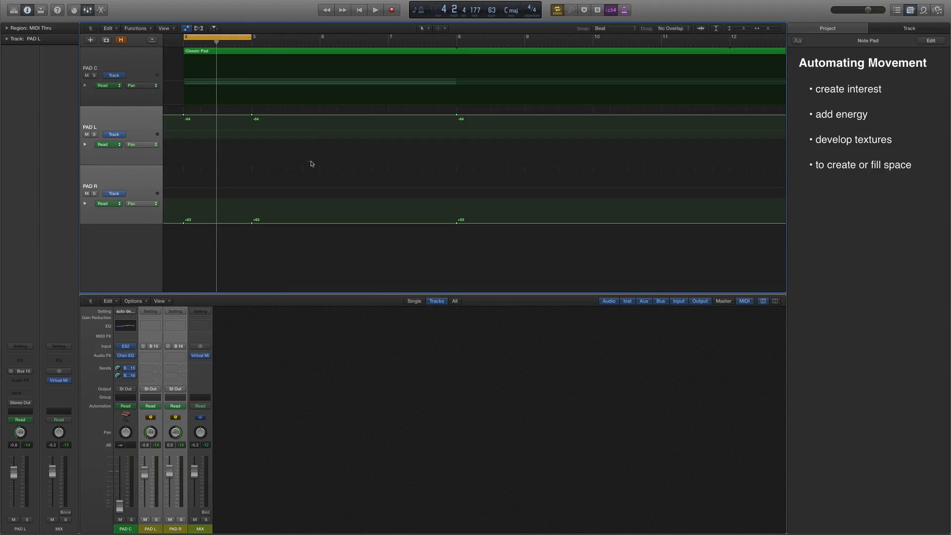
{"action": "left_click", "coordinate": [253, 186]}
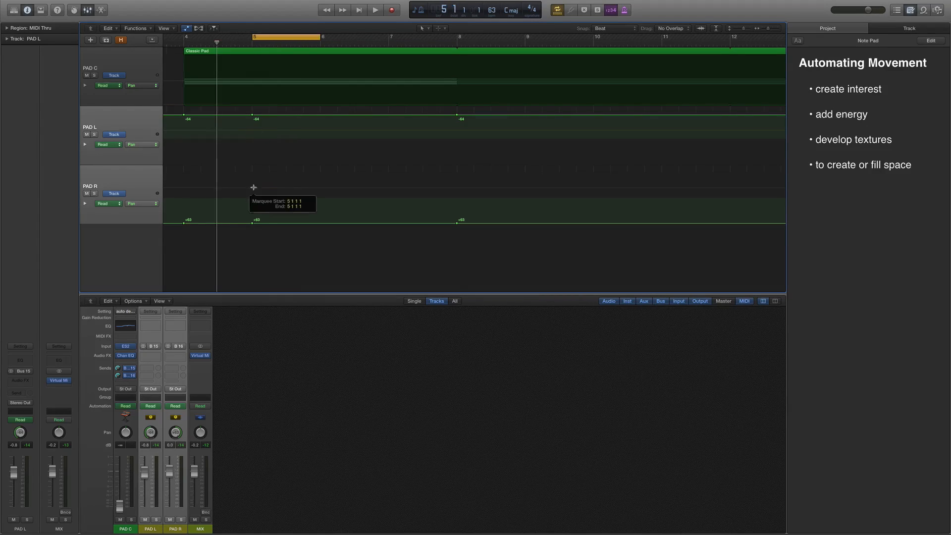
{"action": "left_click_drag", "start_coordinate": [253, 187], "coordinate": [314, 138]}
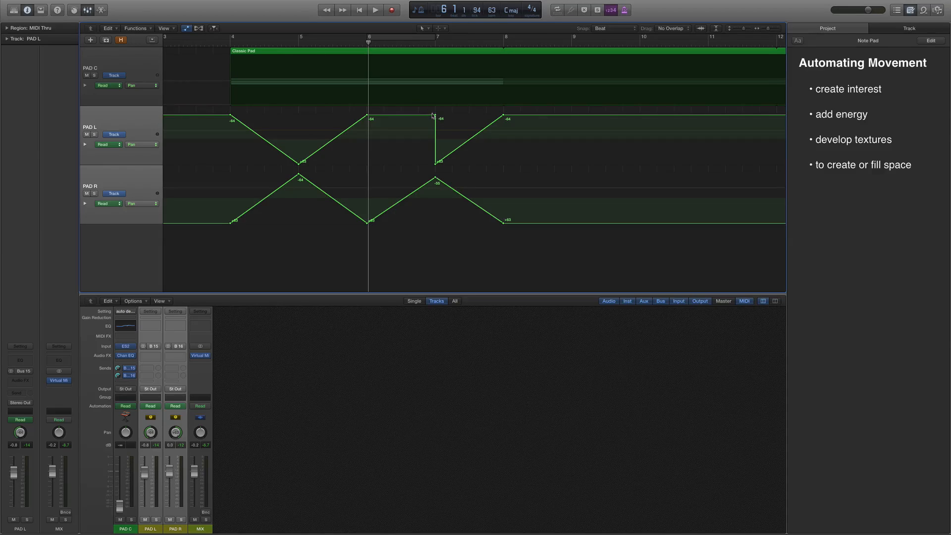
Play back the opposing PAD L and PAD R pan sweeps, then stop
{"action": "left_click", "coordinate": [375, 10]}
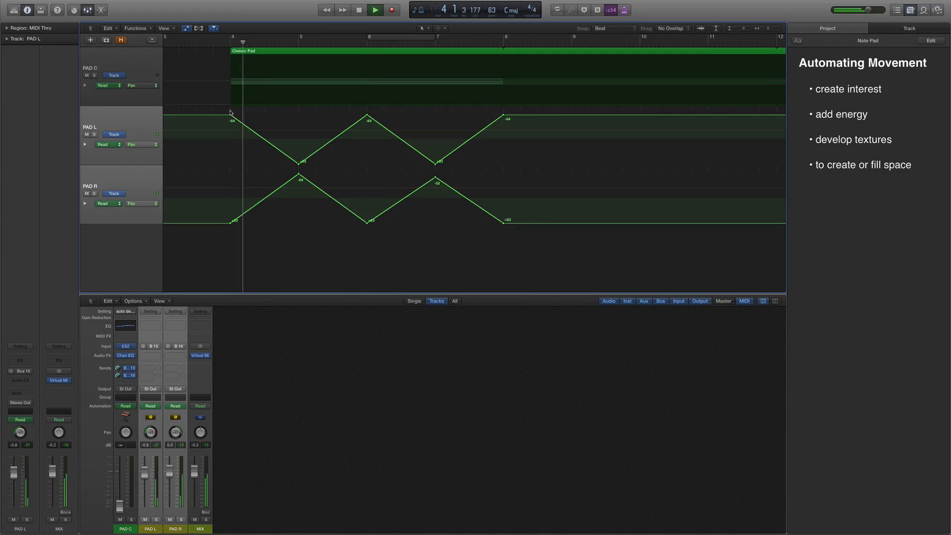
{"action": "left_click", "coordinate": [375, 10]}
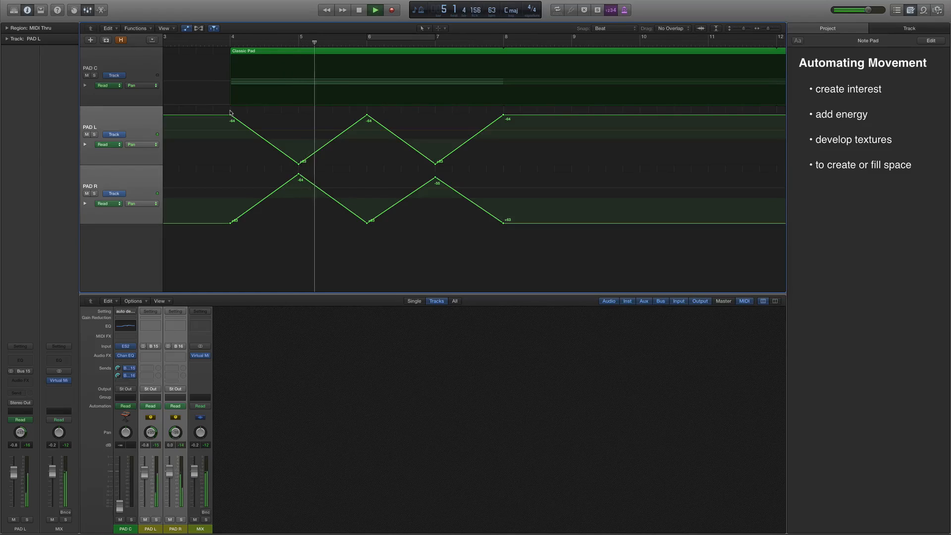
{"action": "left_click", "coordinate": [375, 10]}
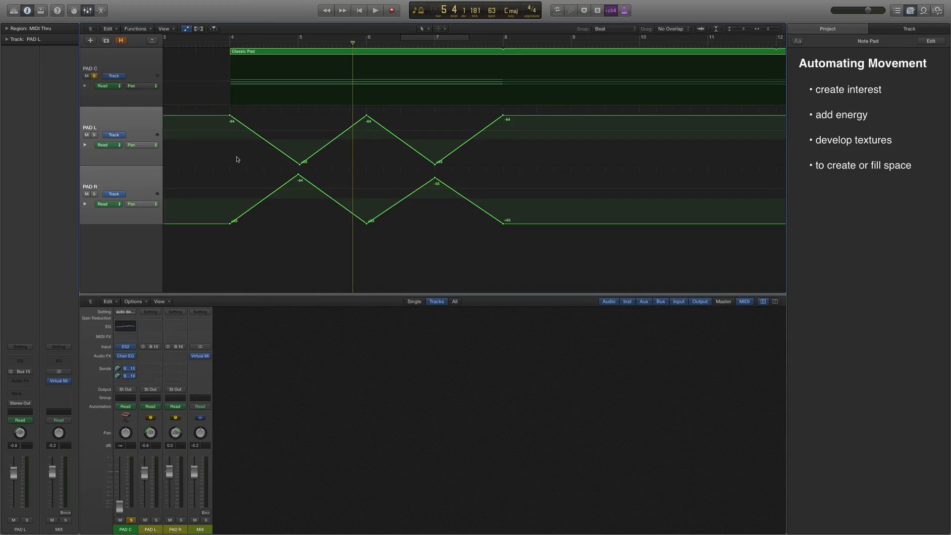
{"action": "mouse_move", "coordinate": [247, 131]}
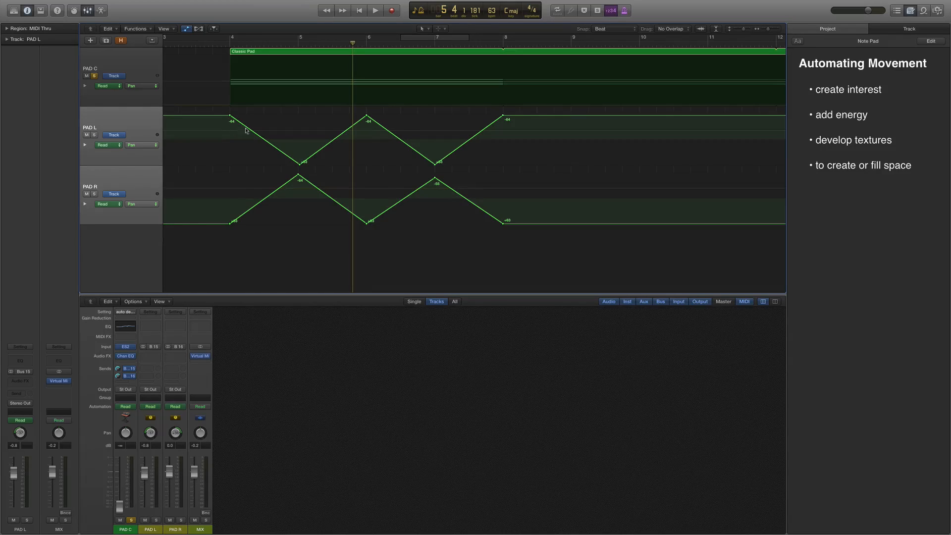
{"action": "mouse_move", "coordinate": [452, 160]}
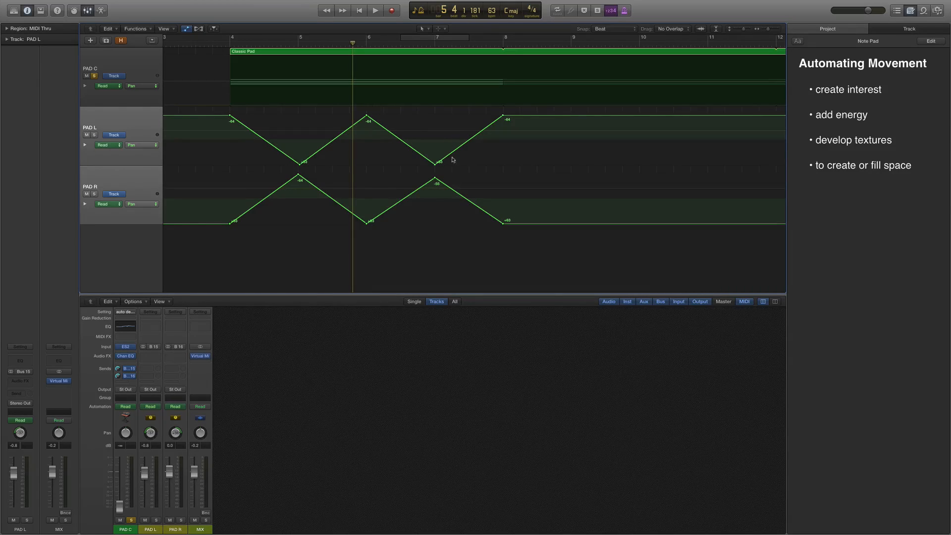
{"action": "mouse_move", "coordinate": [342, 176]}
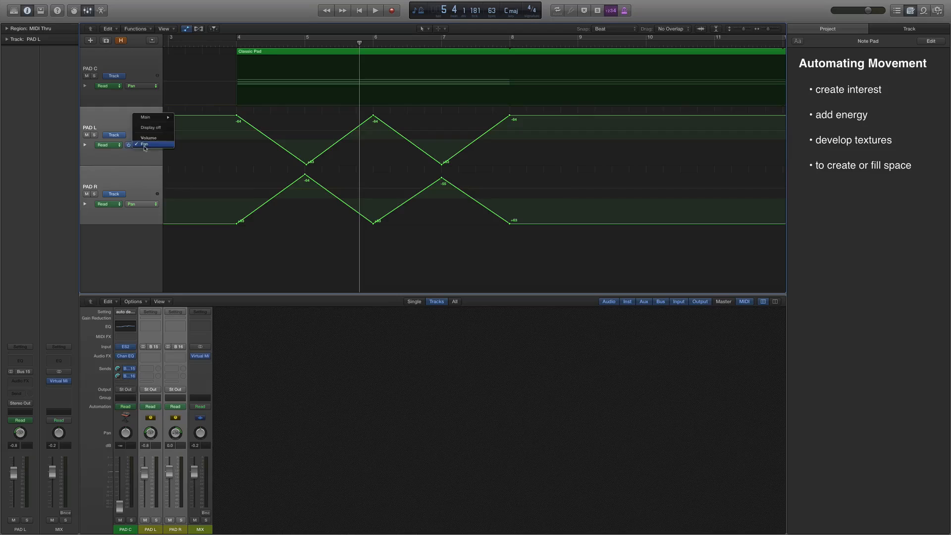
Switch the PAD L automation lane to Volume
{"action": "left_click", "coordinate": [149, 137]}
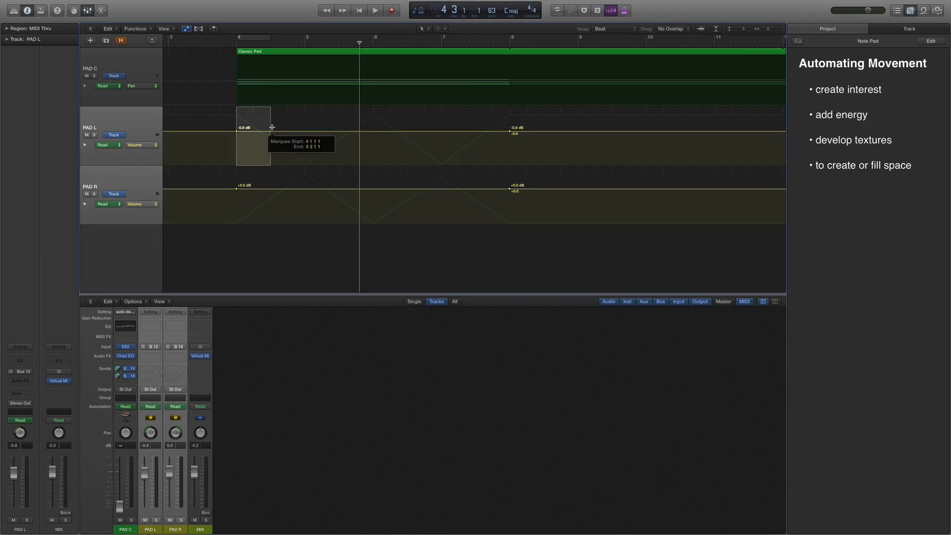
Add volume points across bars 4–8 on PAD L and pull a section down into a ramp
{"action": "left_click", "coordinate": [297, 188]}
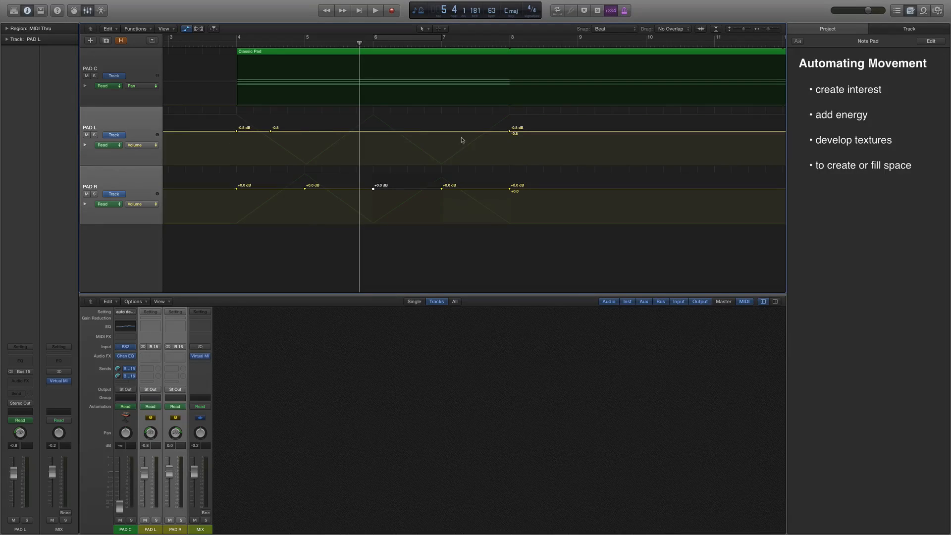
{"action": "left_click_drag", "start_coordinate": [270, 129], "coordinate": [288, 164]}
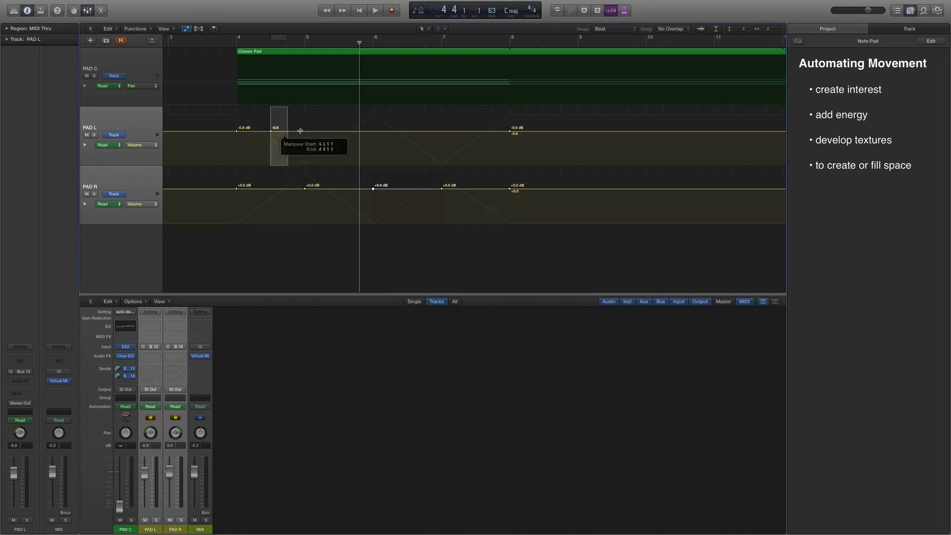
{"action": "left_click_drag", "start_coordinate": [289, 137], "coordinate": [410, 137]}
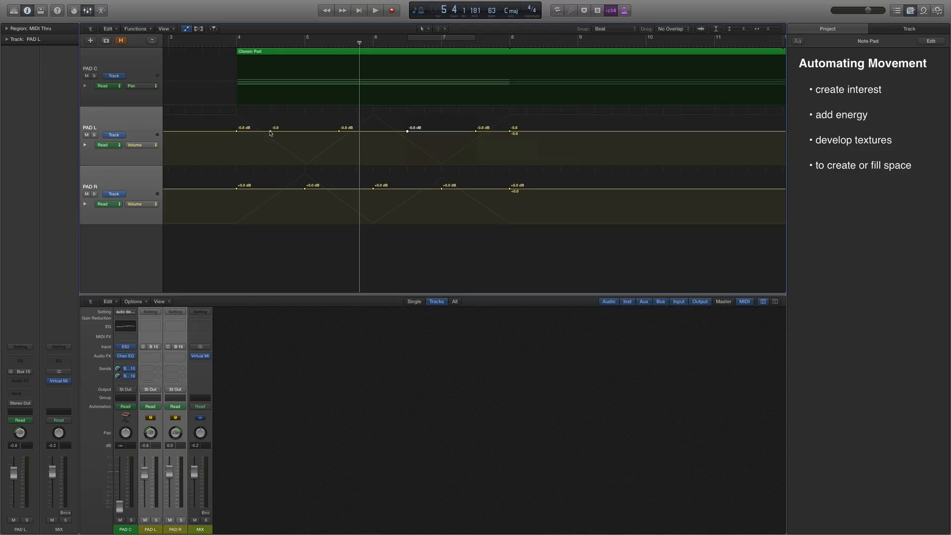
{"action": "left_click_drag", "start_coordinate": [276, 128], "coordinate": [271, 151]}
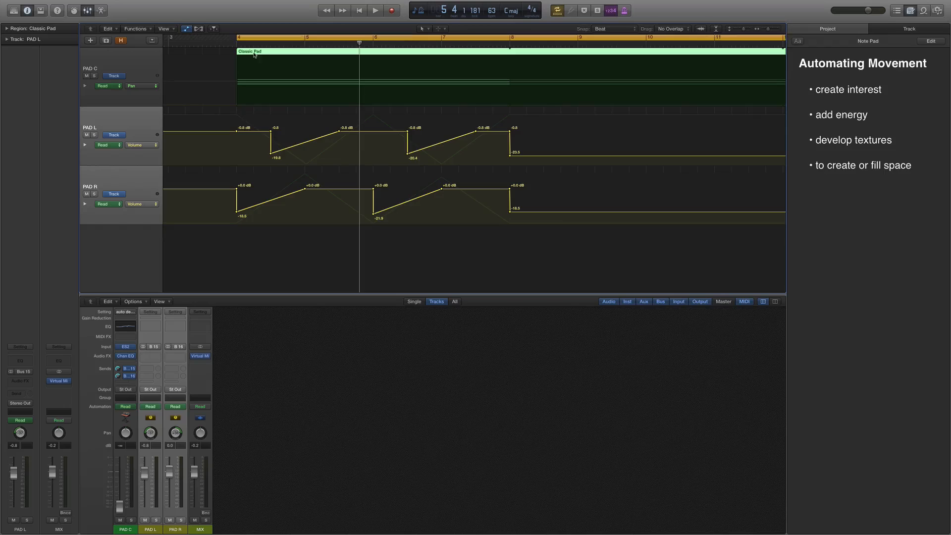
Play the pads to audition the offset volume ramps, then stop
{"action": "left_click", "coordinate": [375, 11]}
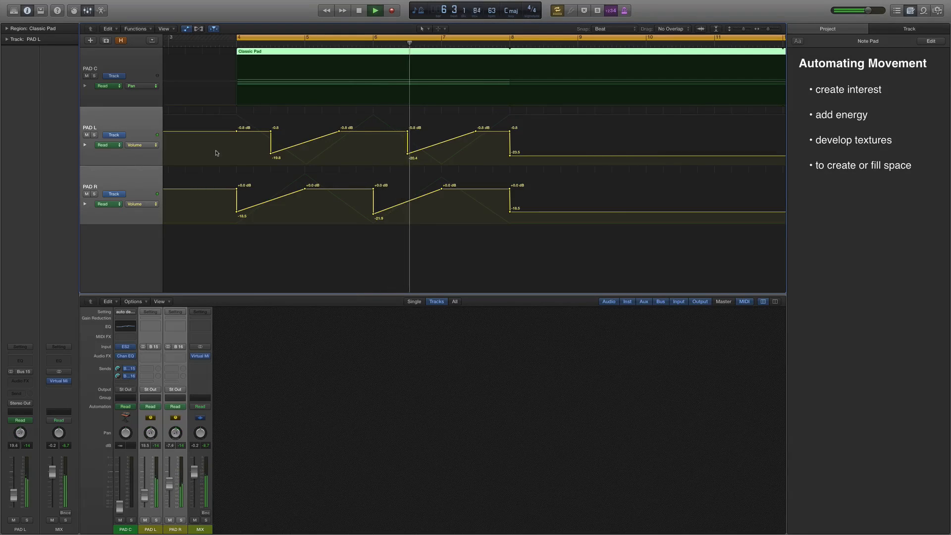
{"action": "left_click", "coordinate": [375, 11]}
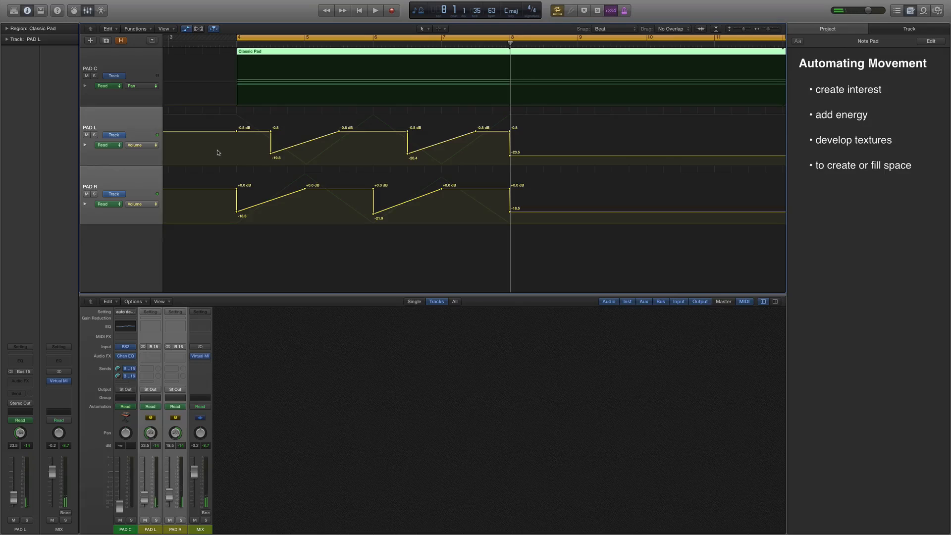
{"action": "mouse_move", "coordinate": [259, 135]}
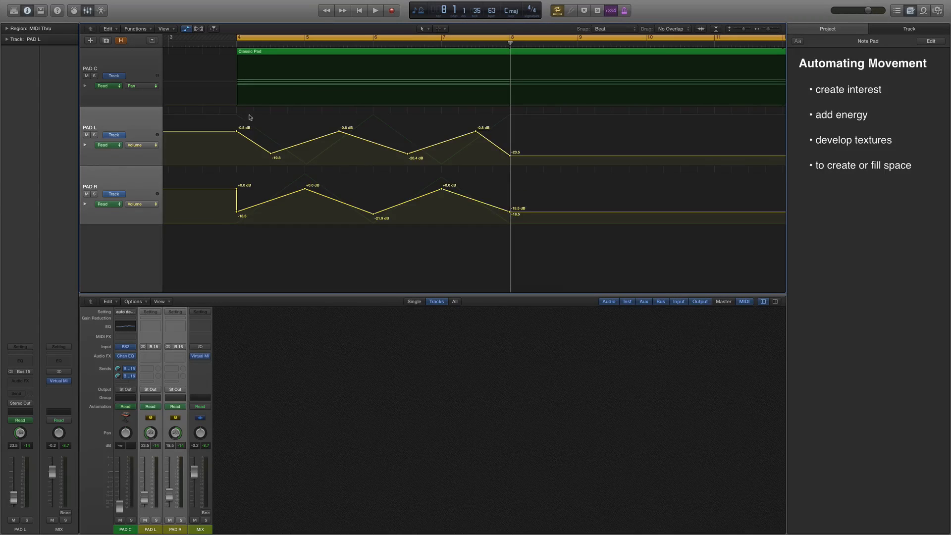
Audition the PAD L and PAD R volume zigzags, then stop playback
{"action": "left_click", "coordinate": [375, 10]}
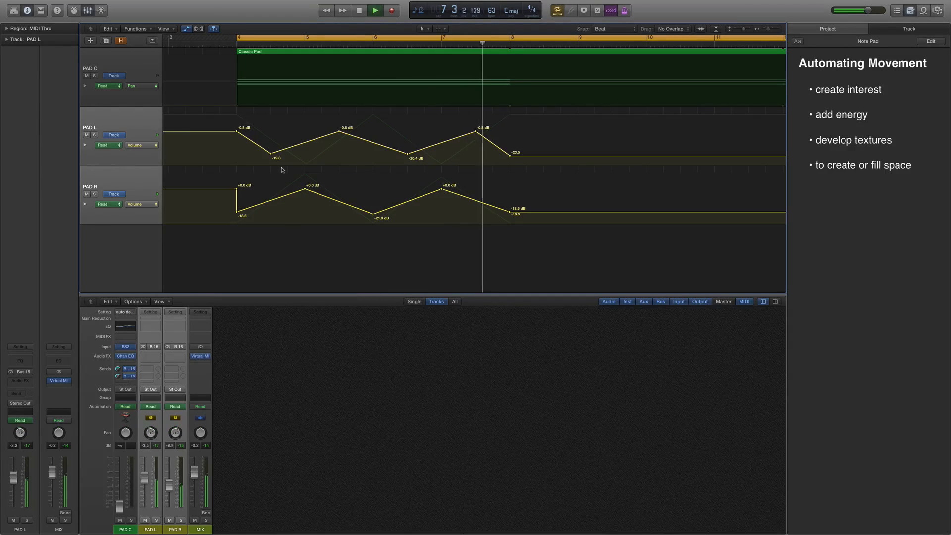
{"action": "left_click", "coordinate": [375, 11]}
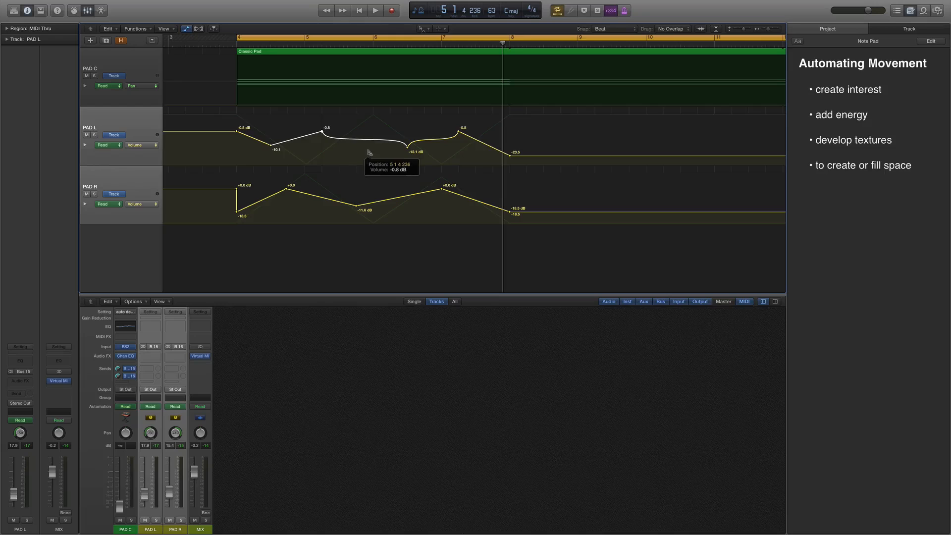
Bend two more PAD L volume ramps into curves
{"action": "left_click_drag", "start_coordinate": [368, 151], "coordinate": [319, 137]}
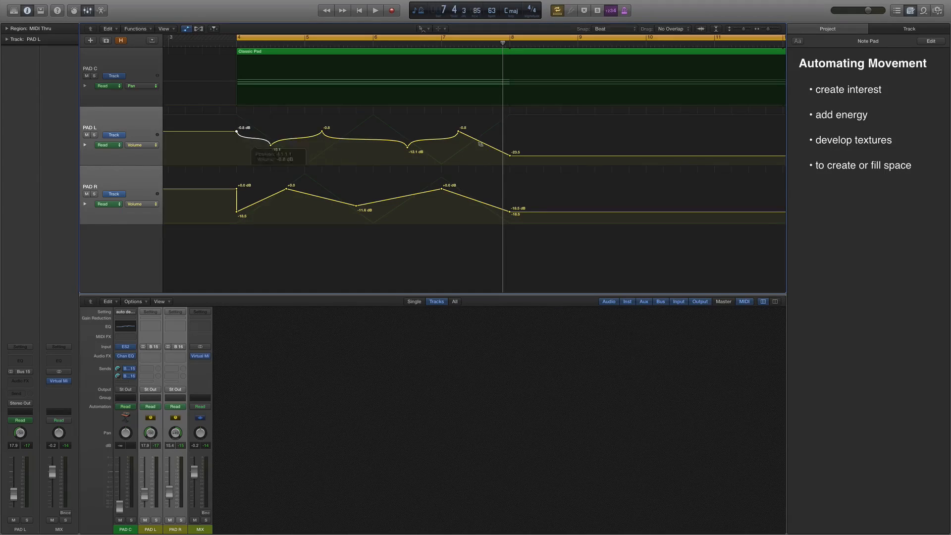
{"action": "left_click", "coordinate": [375, 11]}
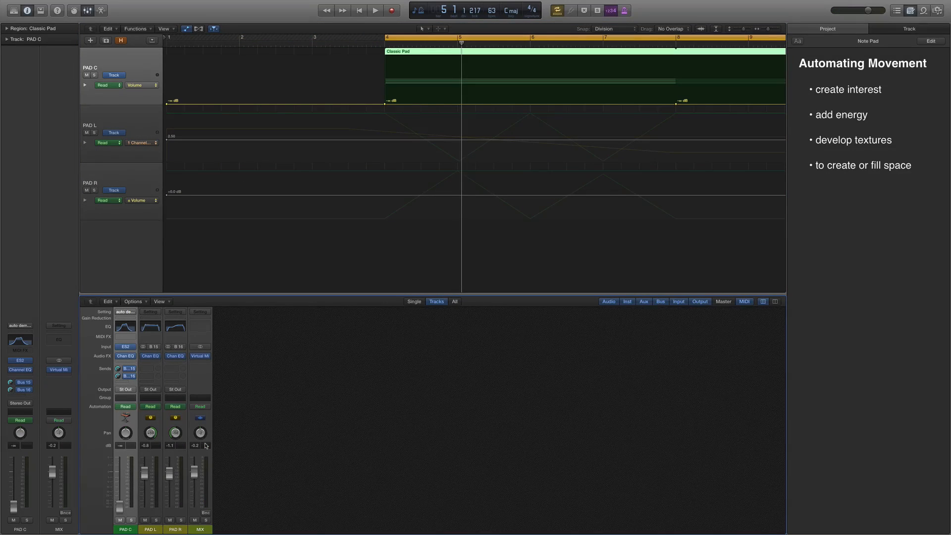
{"action": "mouse_move", "coordinate": [333, 395]}
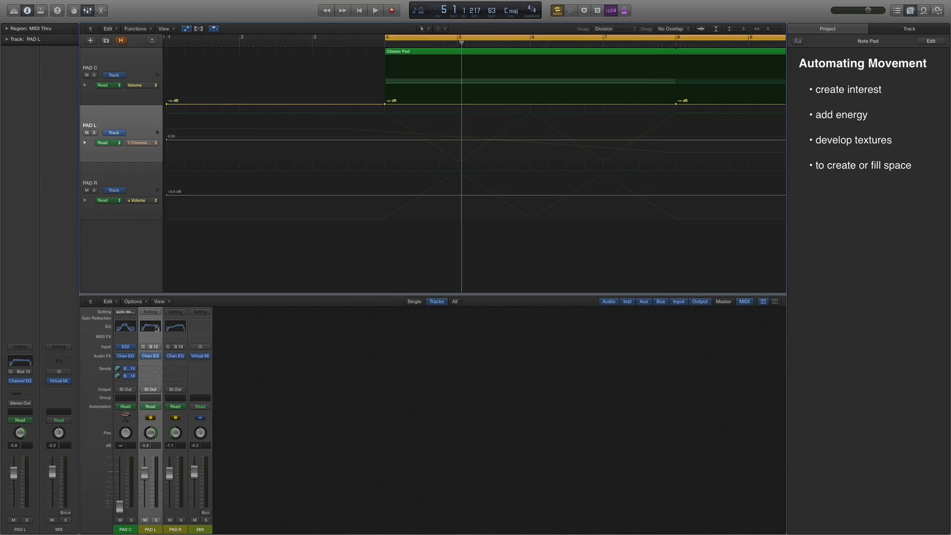
Open PAD L's Channel EQ plug-in window alongside PAD R's
{"action": "double_click", "coordinate": [149, 328]}
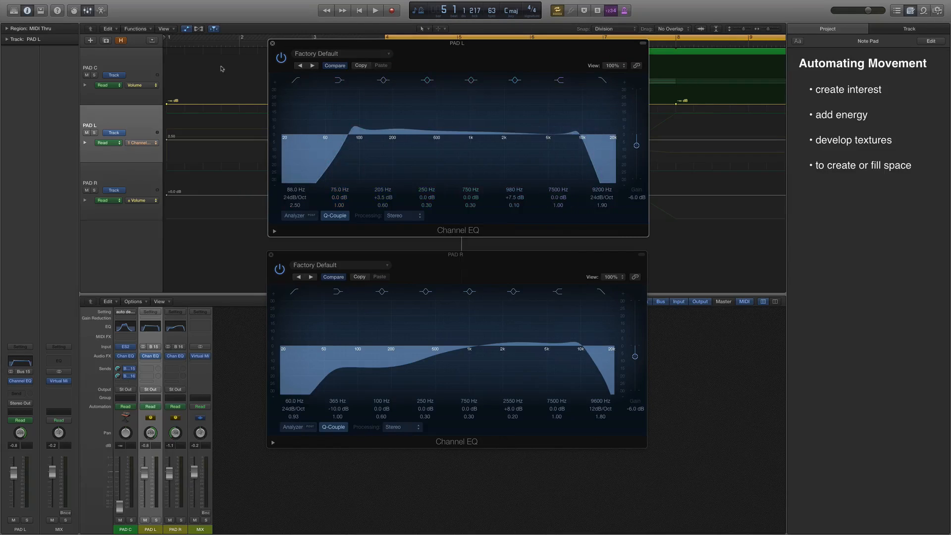
Close the Channel EQ windows and audition the three pads
{"action": "left_click", "coordinate": [374, 11]}
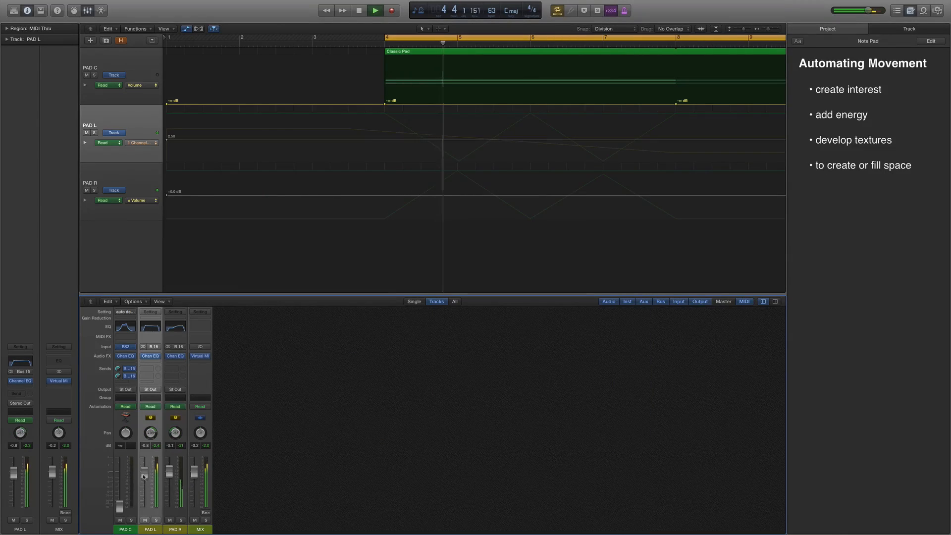
{"action": "left_click", "coordinate": [374, 10]}
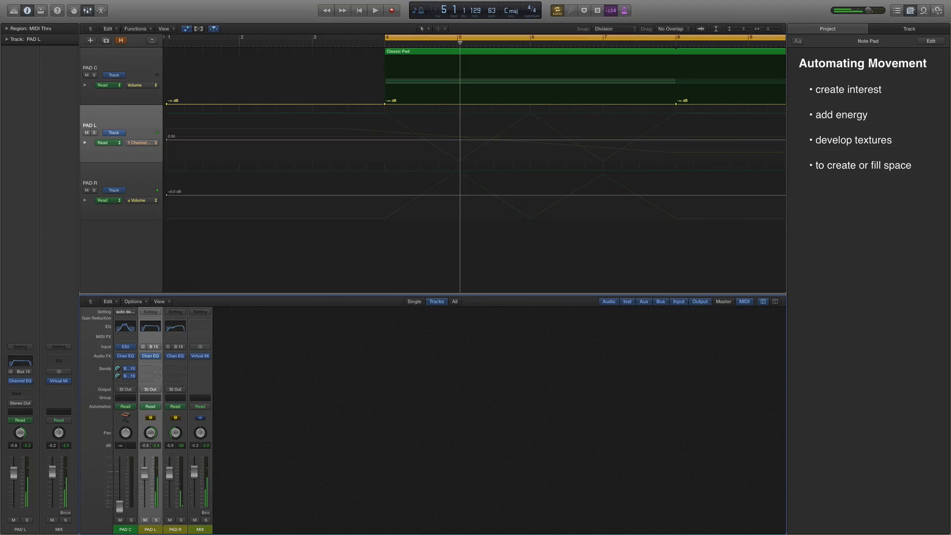
{"action": "left_click", "coordinate": [375, 11]}
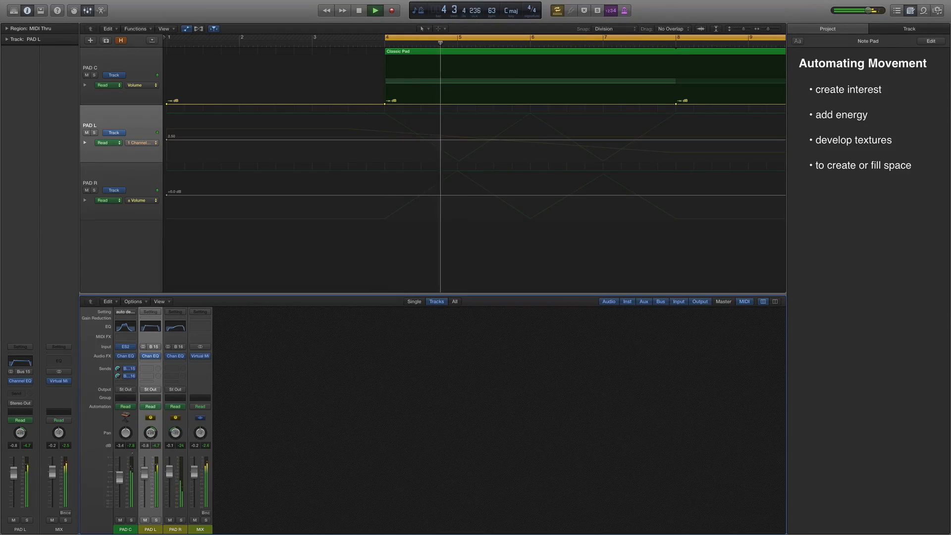
{"action": "left_click", "coordinate": [375, 10]}
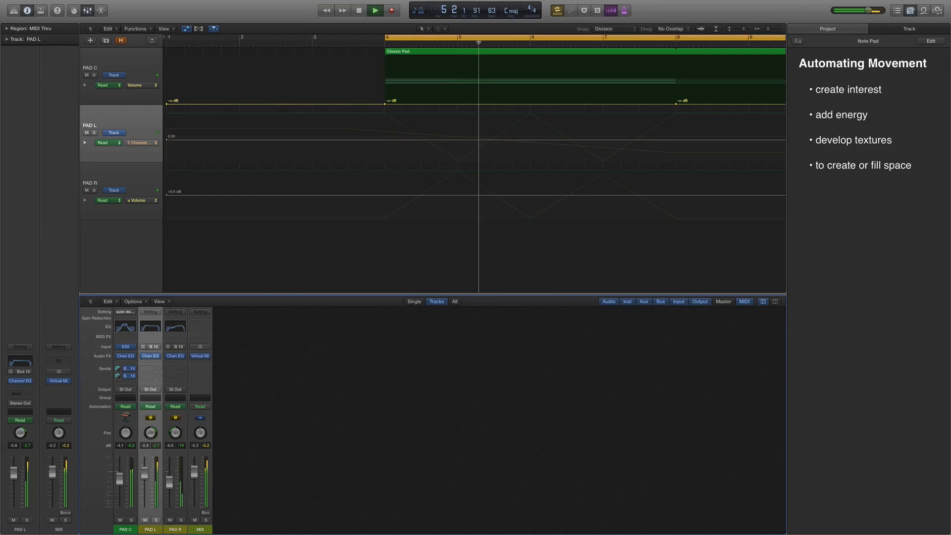
{"action": "left_click", "coordinate": [374, 10]}
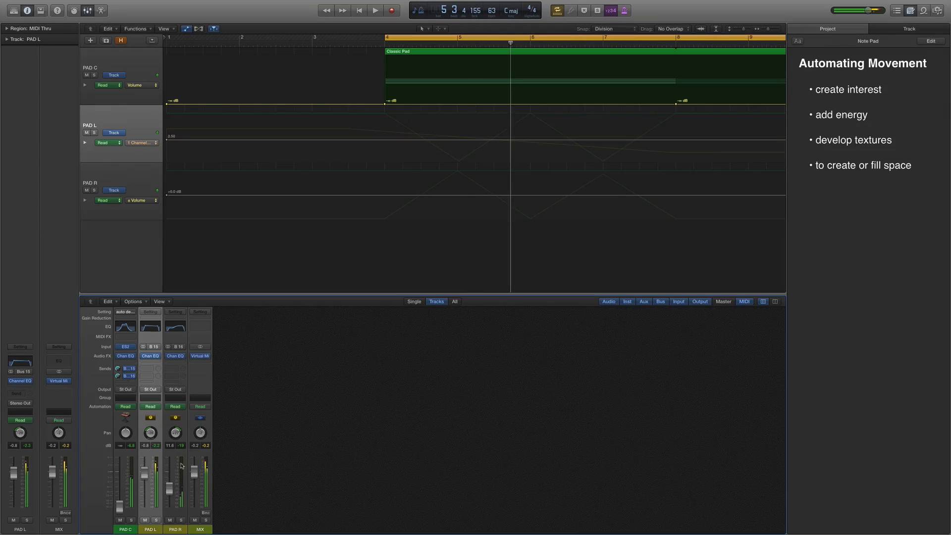
{"action": "left_click", "coordinate": [374, 11]}
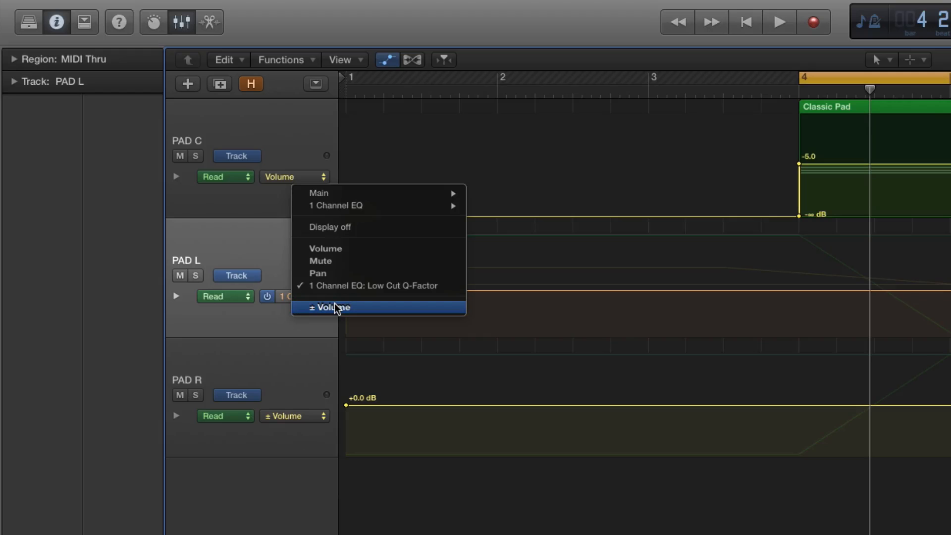
{"action": "mouse_move", "coordinate": [289, 325]}
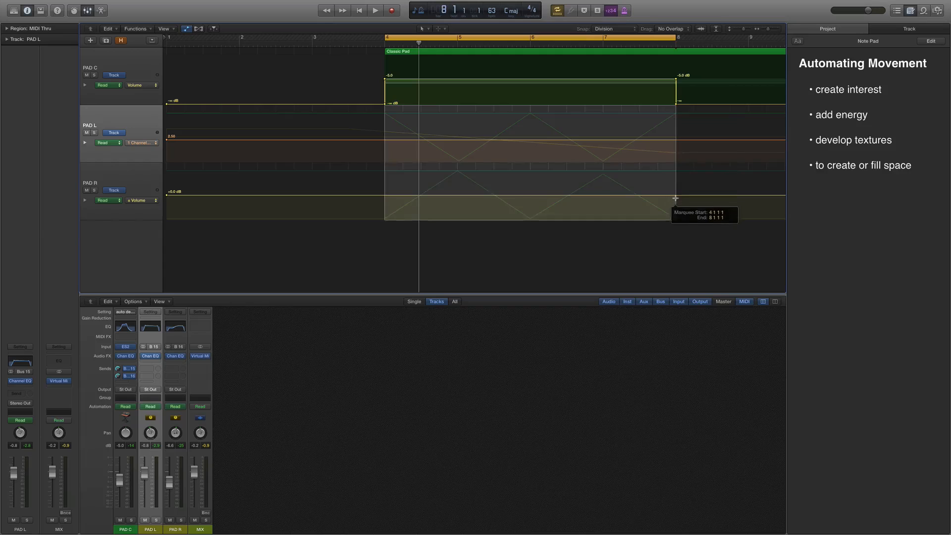
Add boundary nodes over bars 4–8 and lower PAD C's section to -16.1 dB
{"action": "left_click", "coordinate": [638, 200]}
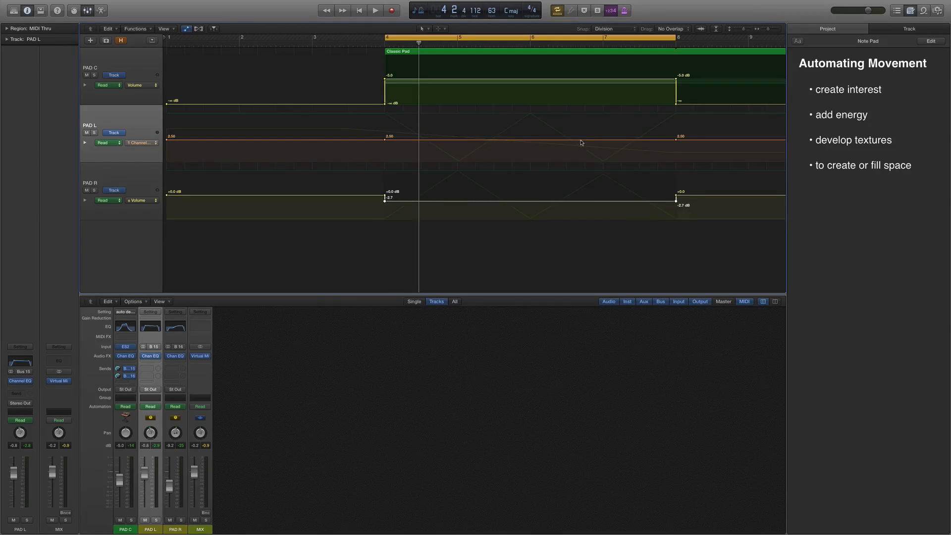
{"action": "left_click", "coordinate": [375, 10]}
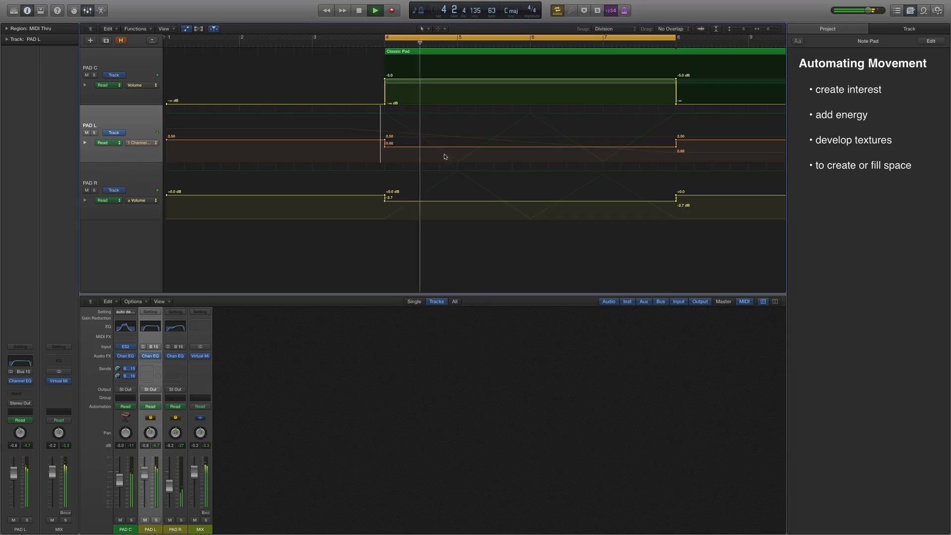
{"action": "left_click", "coordinate": [374, 11]}
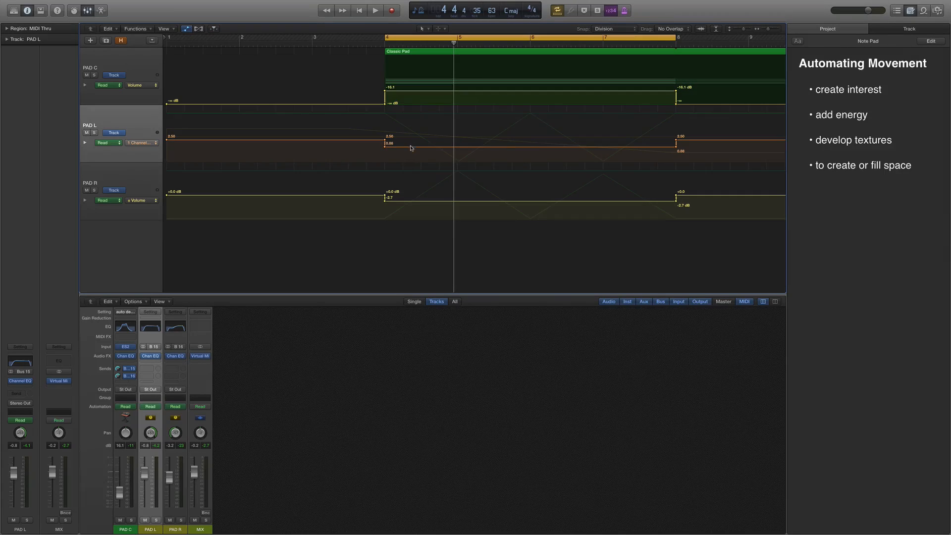
{"action": "mouse_move", "coordinate": [402, 151]}
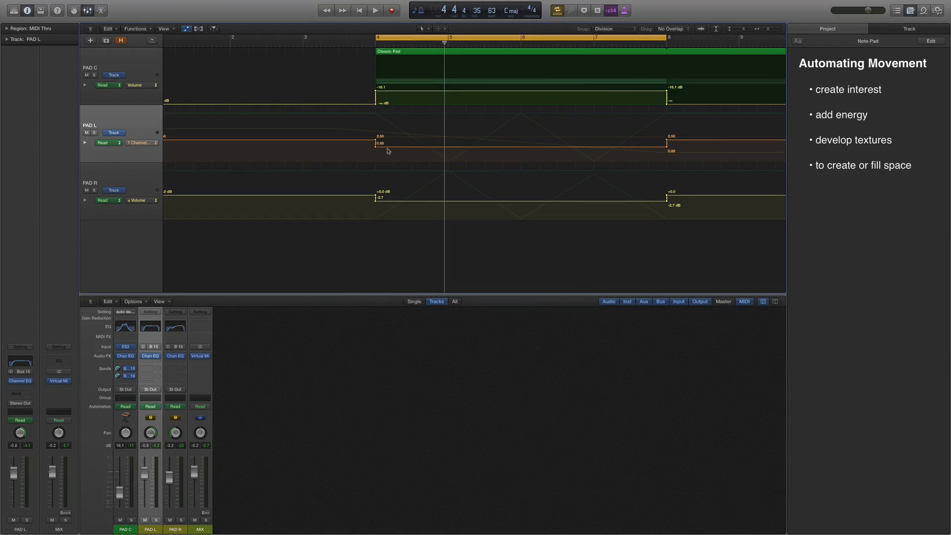
{"action": "mouse_move", "coordinate": [402, 143]}
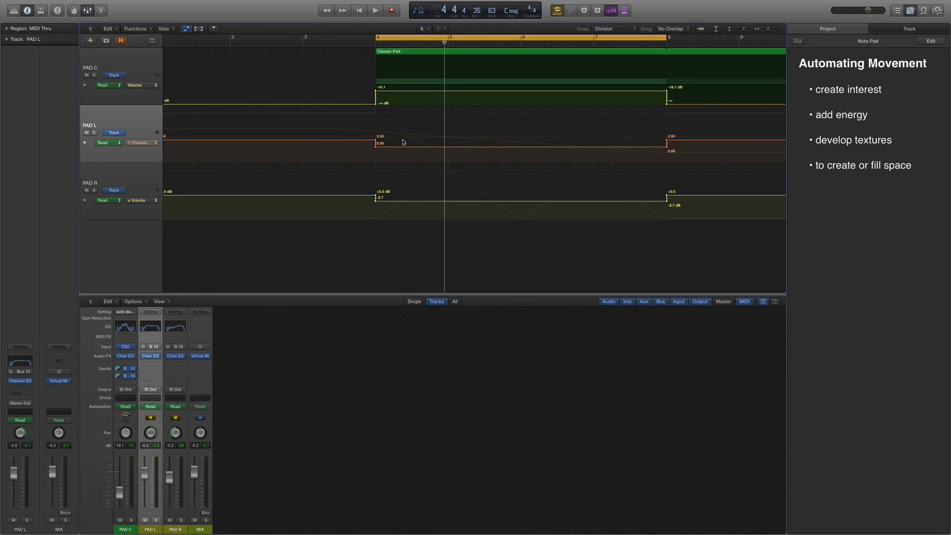